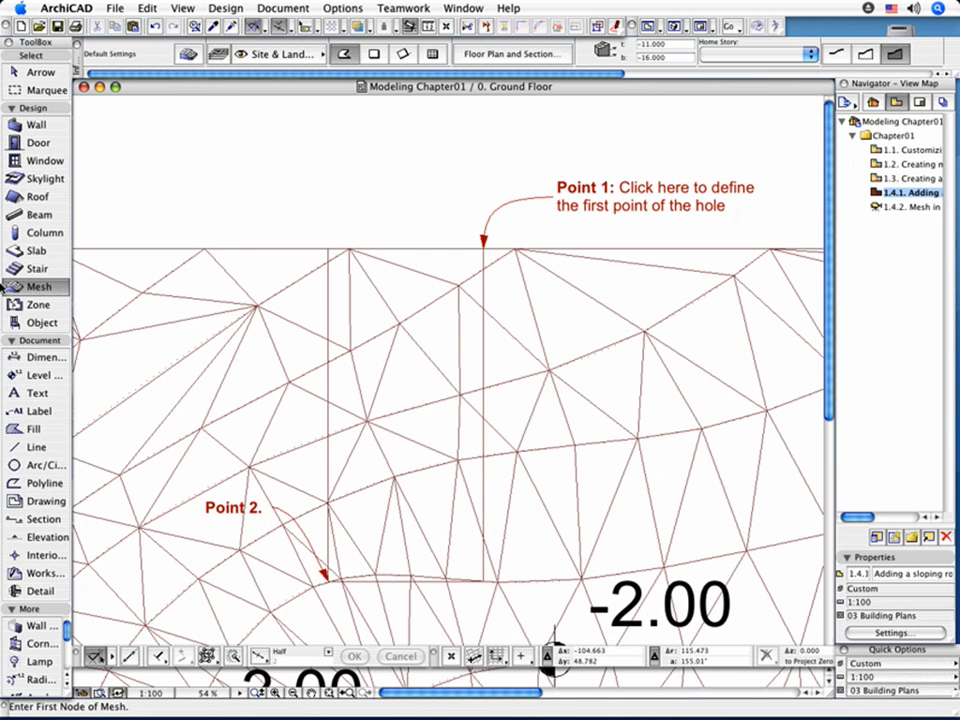
pyautogui.moveTo(38, 288)
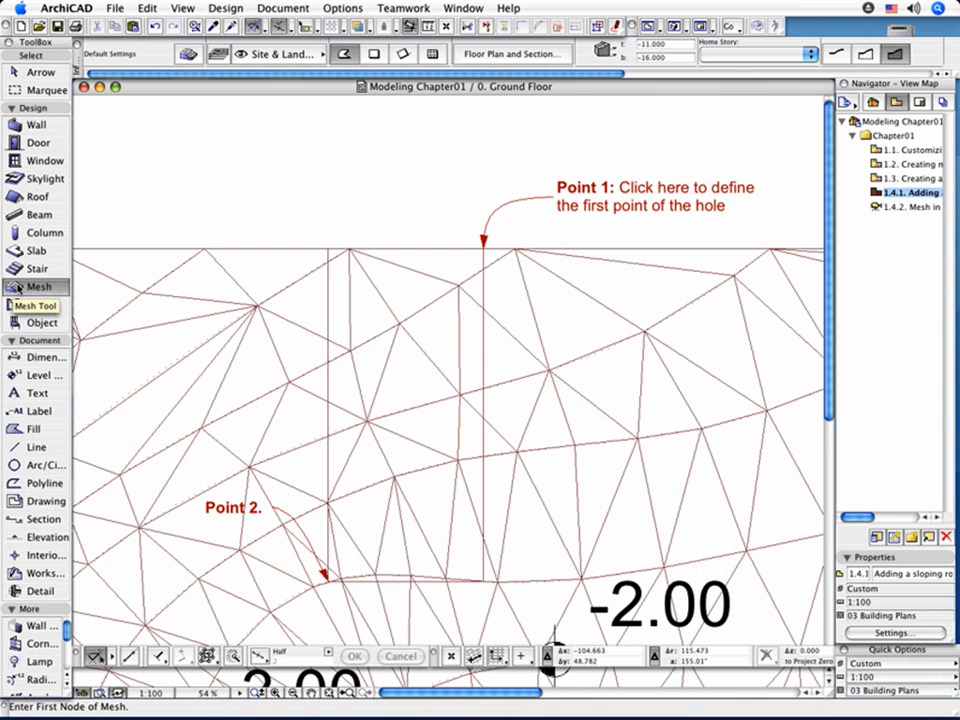
pyautogui.moveTo(458, 278)
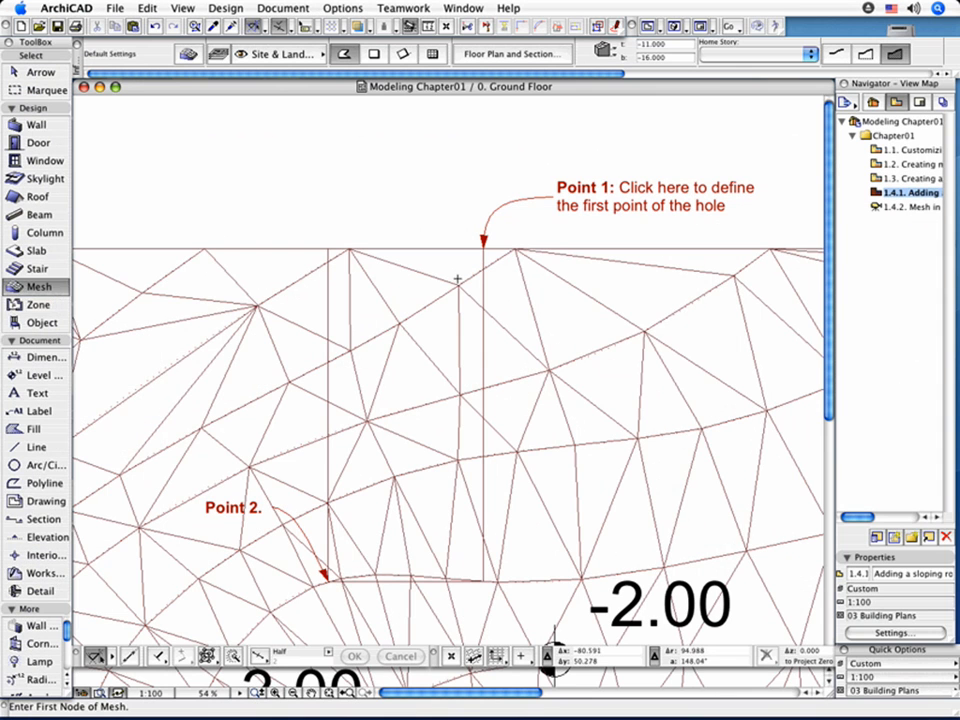
# Begin a rectangular Add Polygon hole in the terrain mesh at its first corner.
pyautogui.click(450, 400)
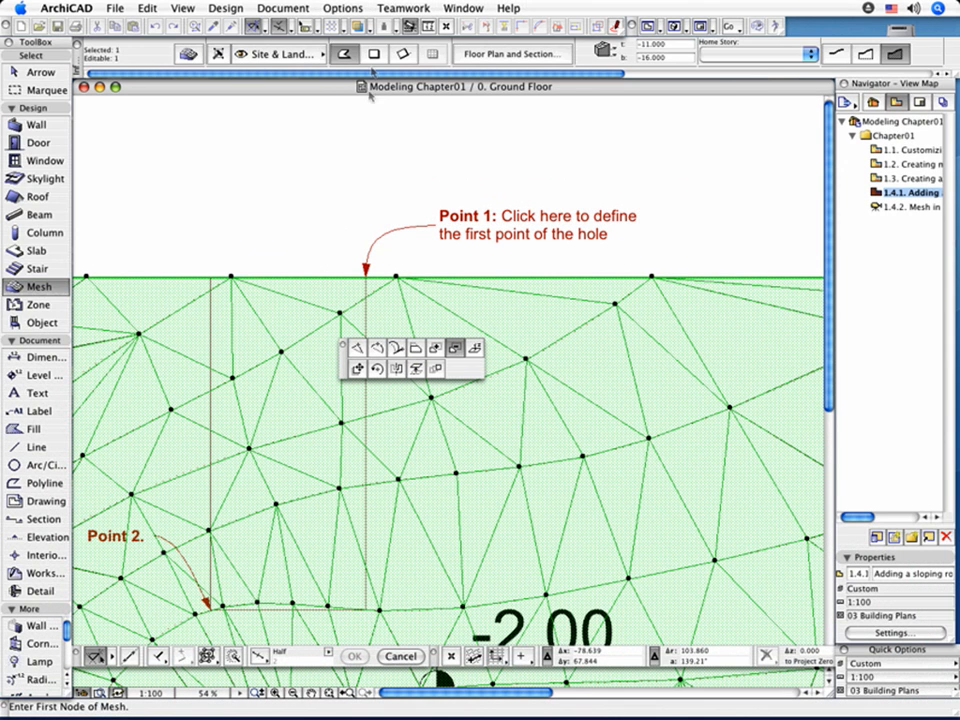
pyautogui.click(374, 54)
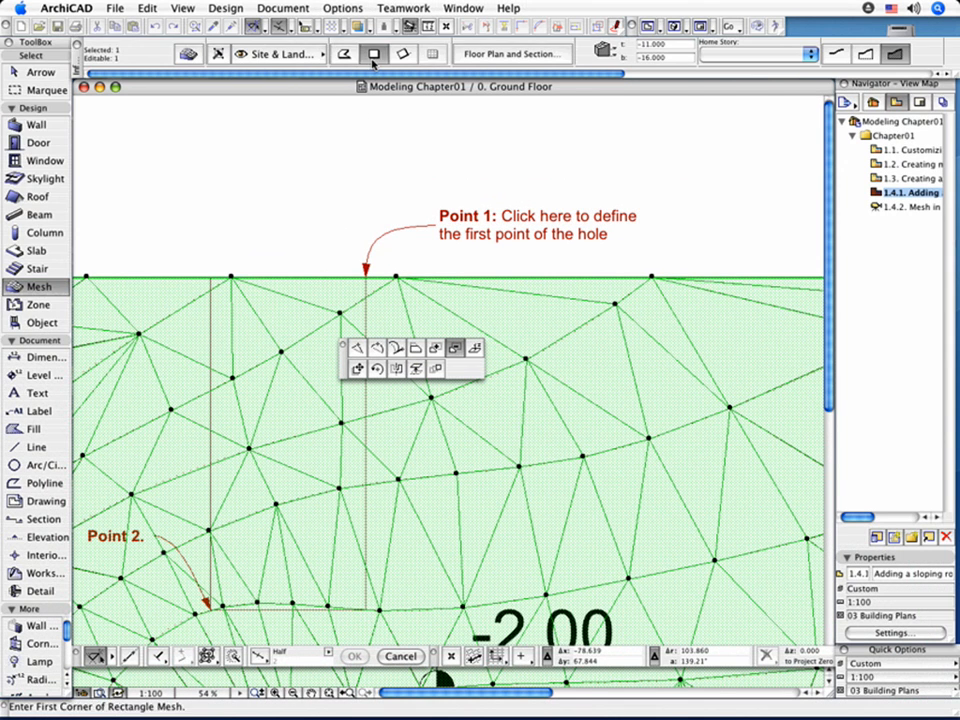
pyautogui.click(366, 272)
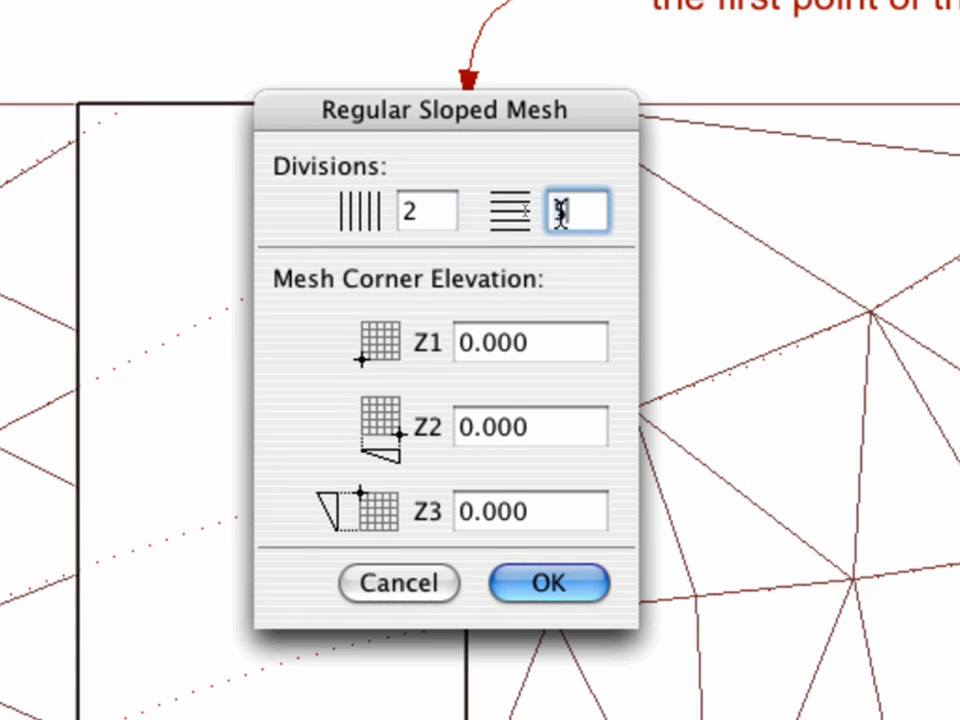
# Confirm the Regular Sloped Mesh with 2 by 4 divisions and Z3 set to -5.
pyautogui.write('4')
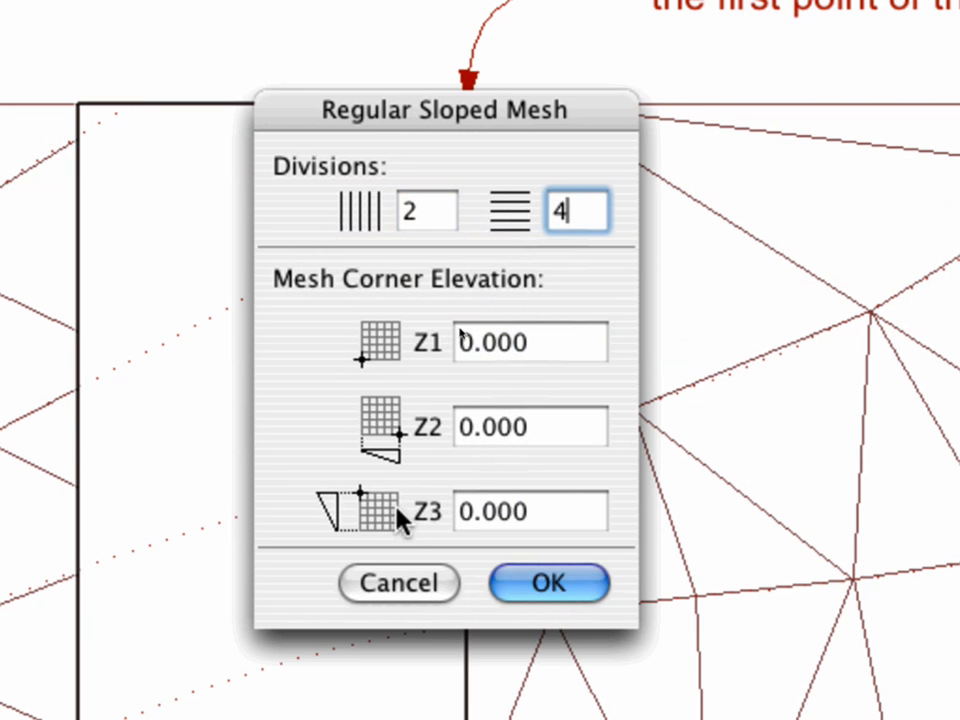
pyautogui.click(530, 512)
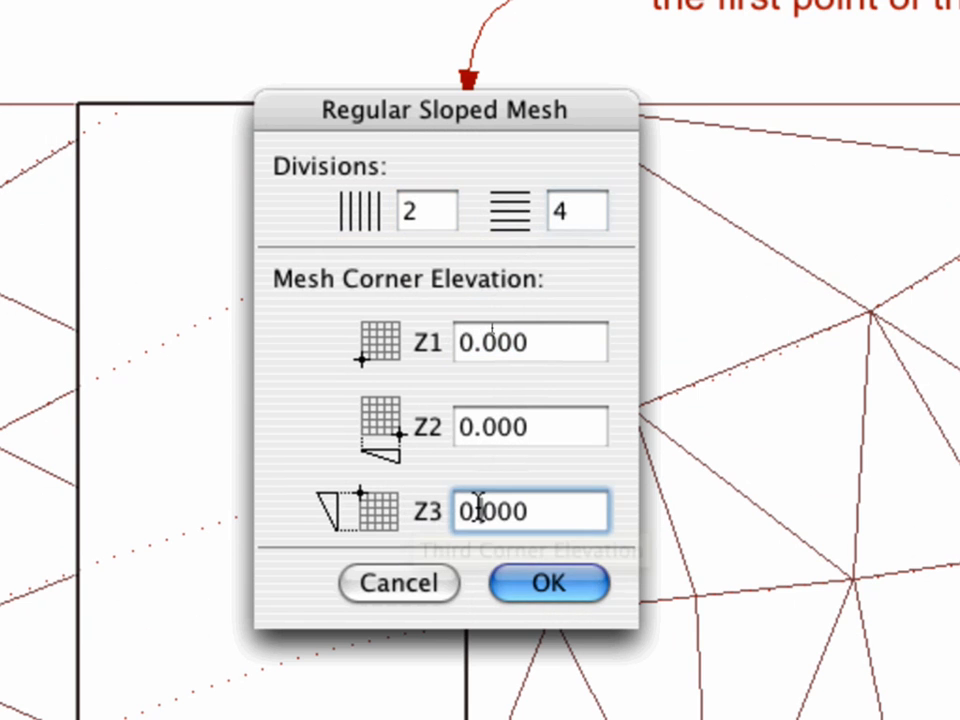
pyautogui.write('-5')
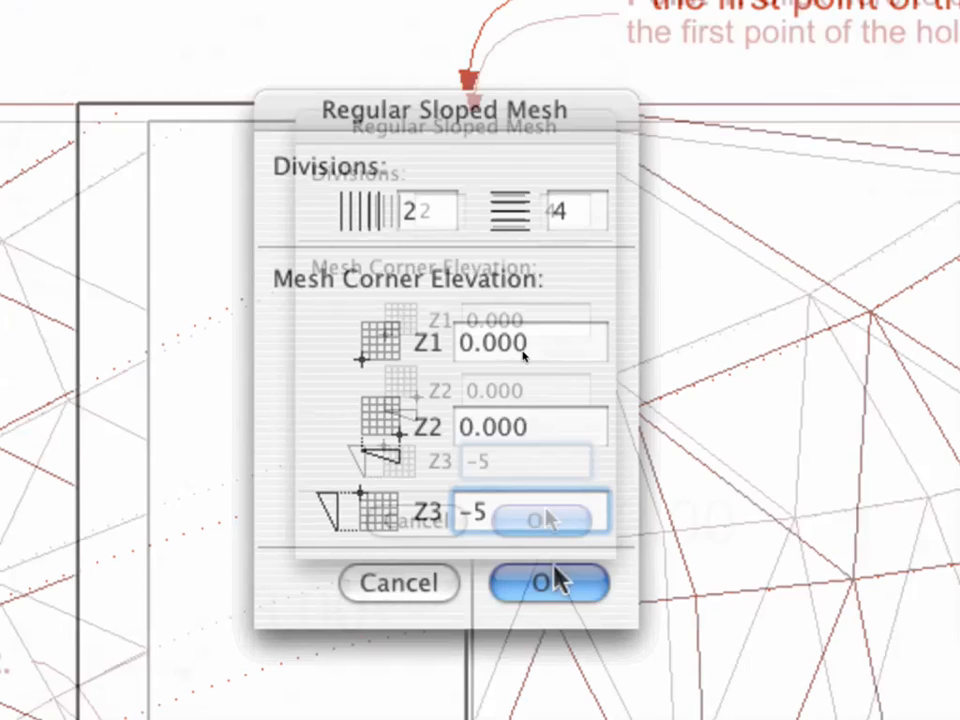
pyautogui.click(548, 584)
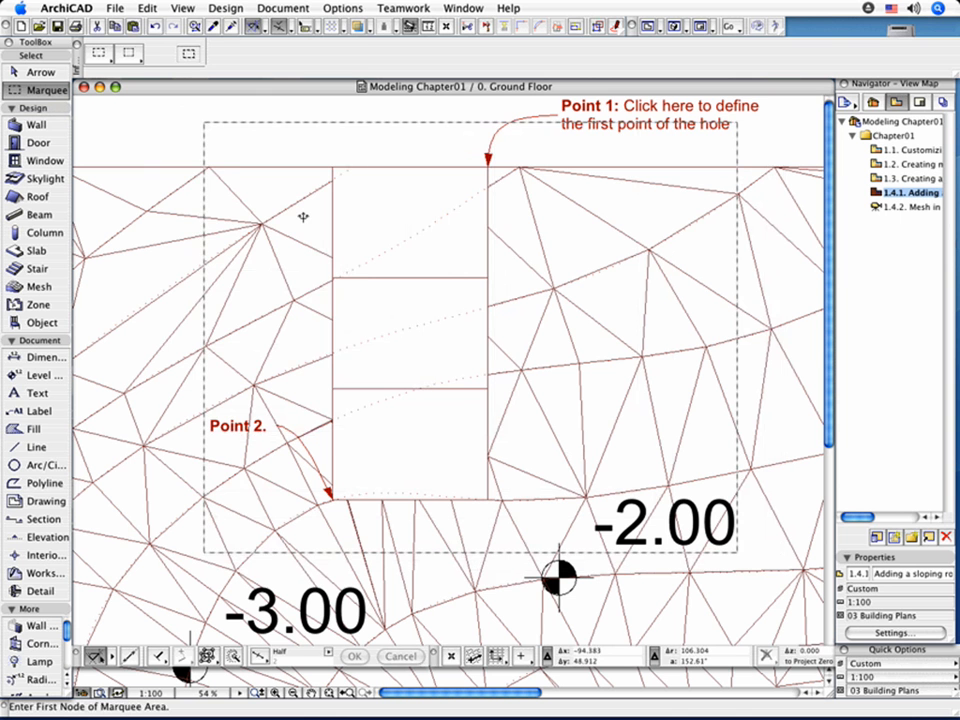
# Finish the marquee around the hole and ramp.
pyautogui.click(182, 8)
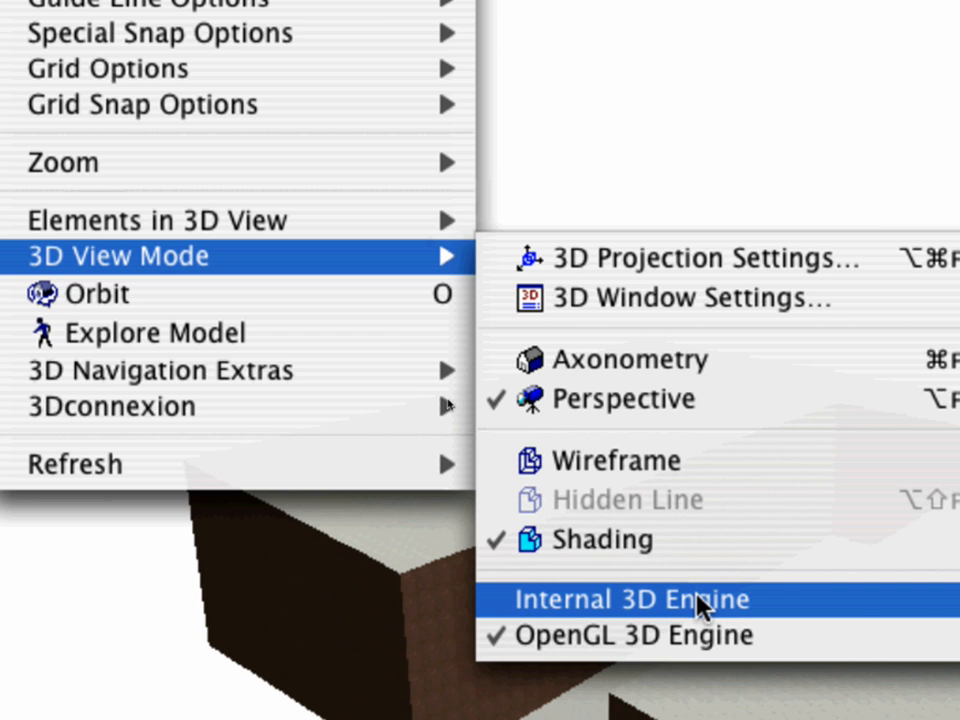
# Render the marqueed model in Internal 3D Engine wireframe and select the ramp mesh.
pyautogui.click(622, 600)
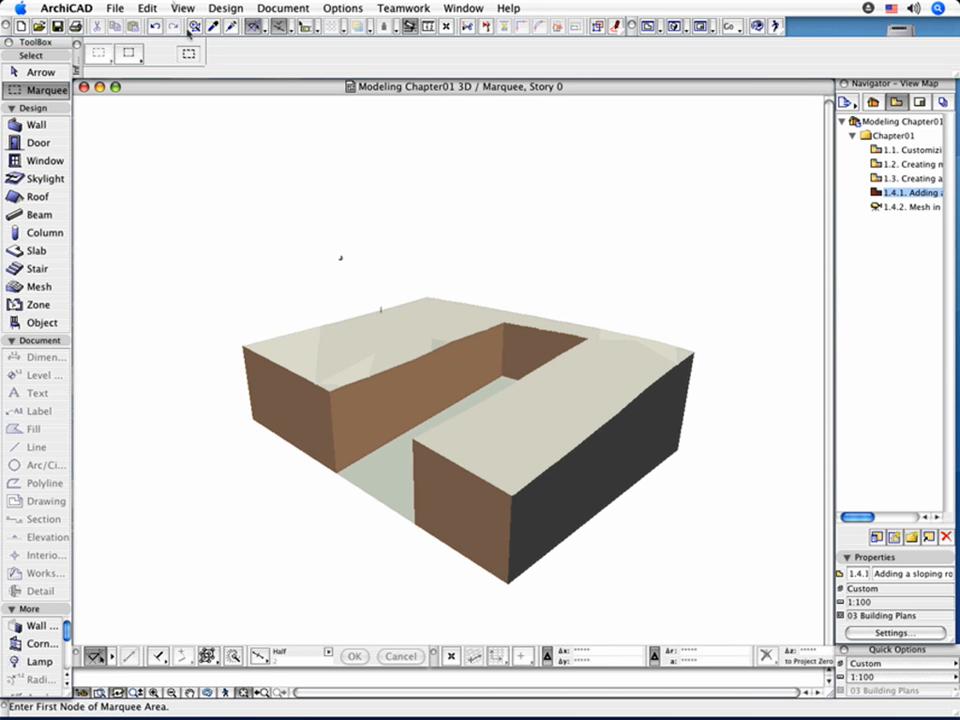
pyautogui.click(182, 8)
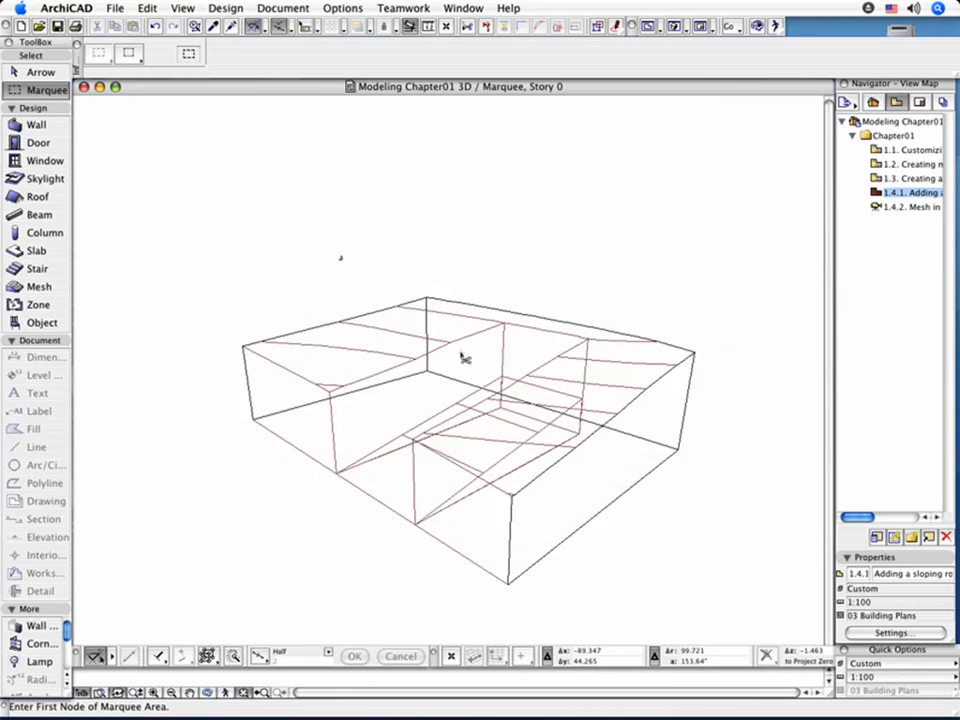
pyautogui.moveTo(464, 358); pyautogui.dragTo(462, 504)
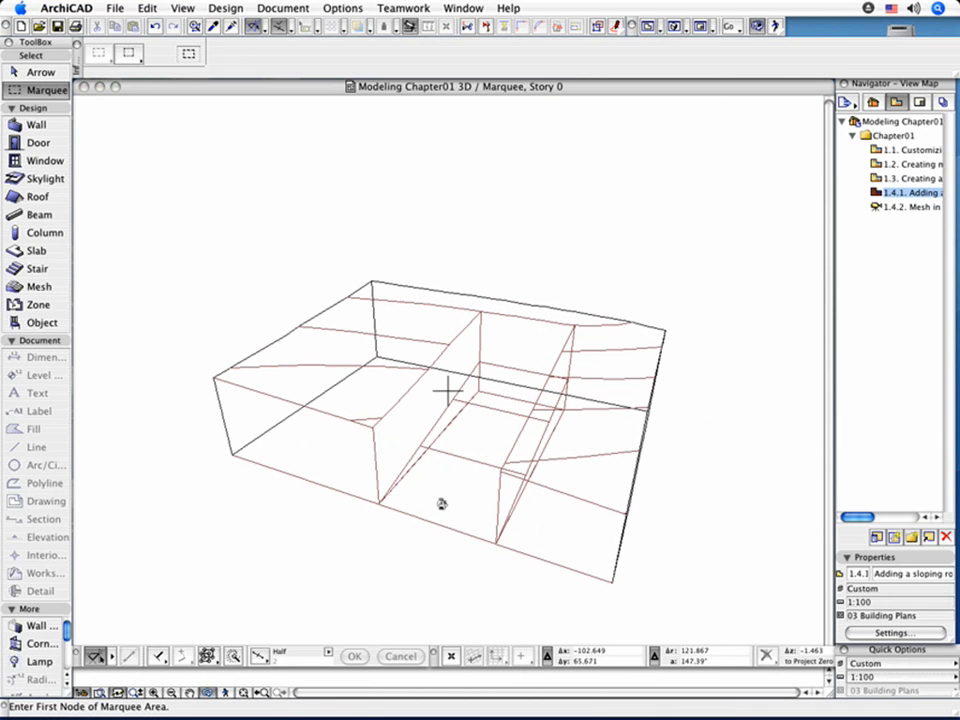
pyautogui.click(460, 436)
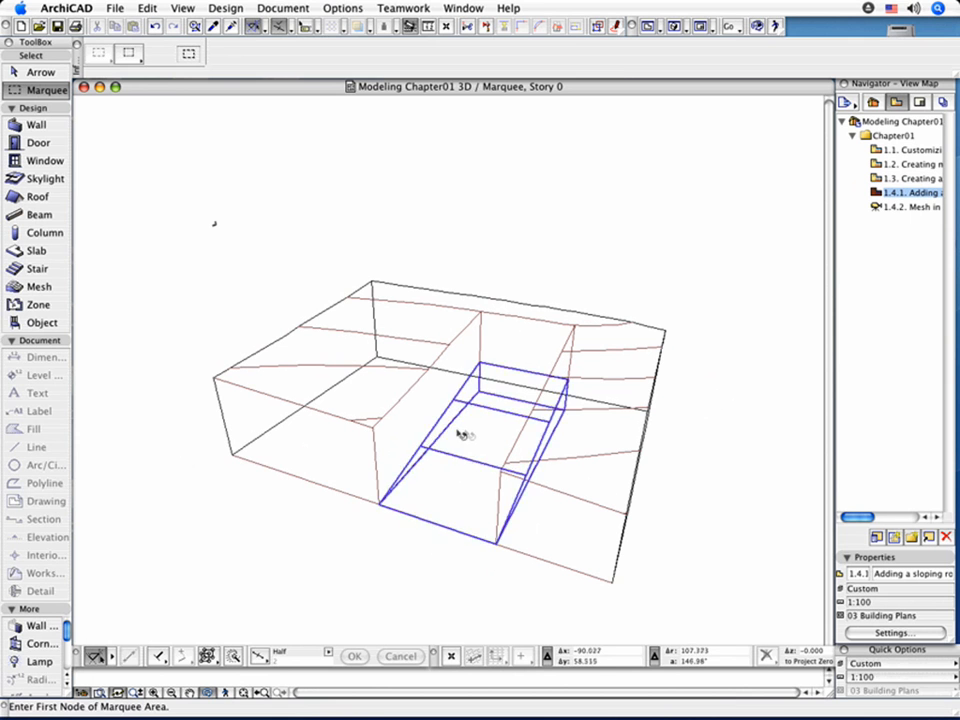
# Elevate the ramp mesh to its new height via the pet palette.
pyautogui.click(460, 436)
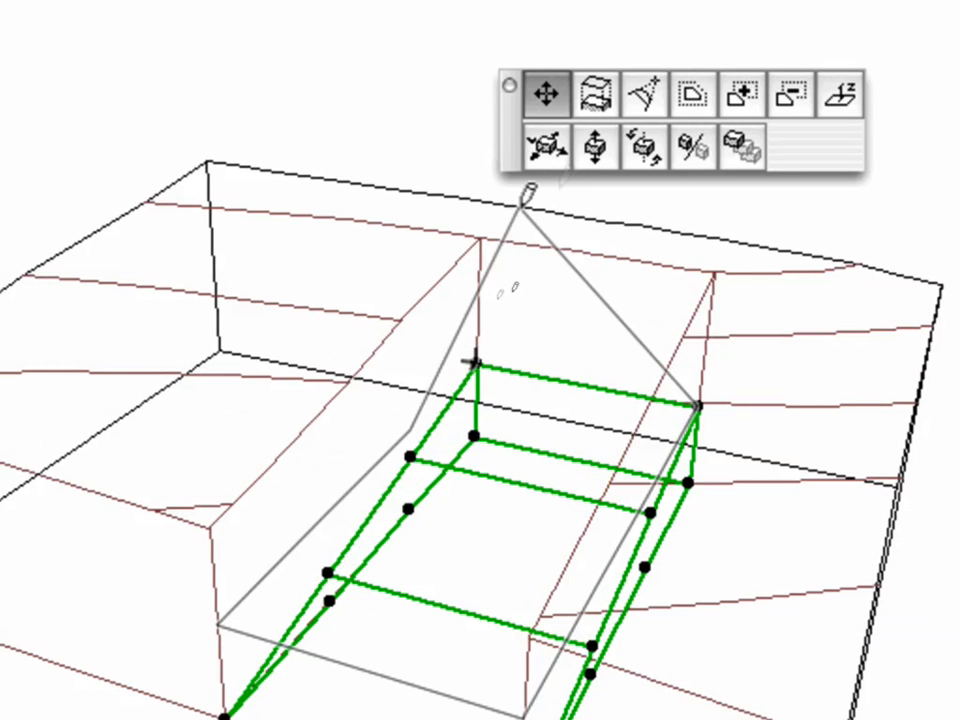
pyautogui.click(596, 144)
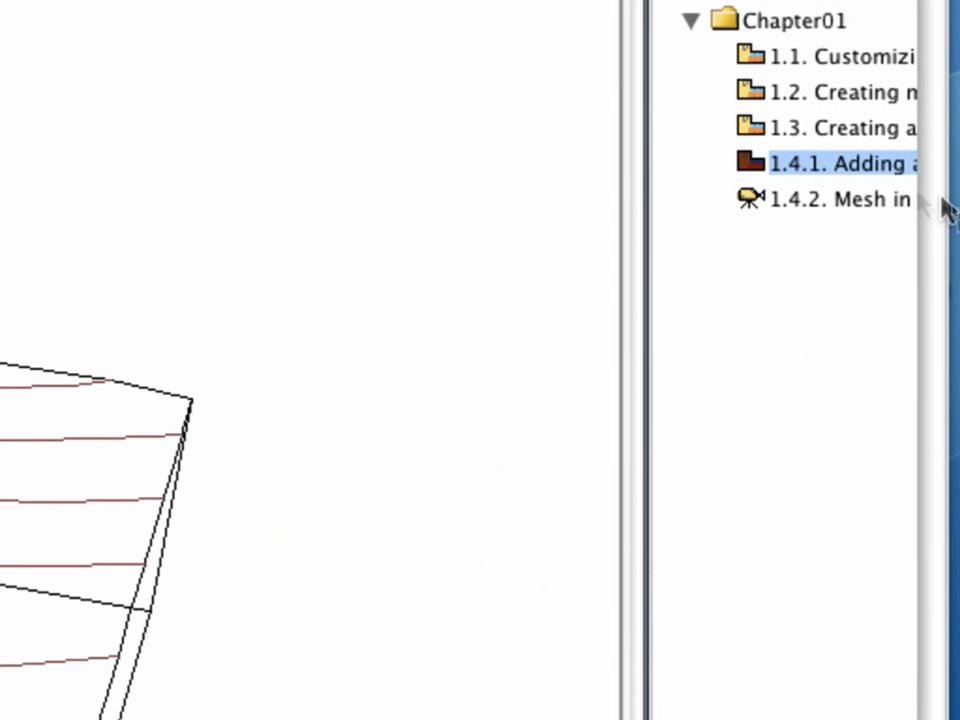
# Switch the Navigator to saved view 1.4.2 under Chapter01.
pyautogui.click(838, 200)
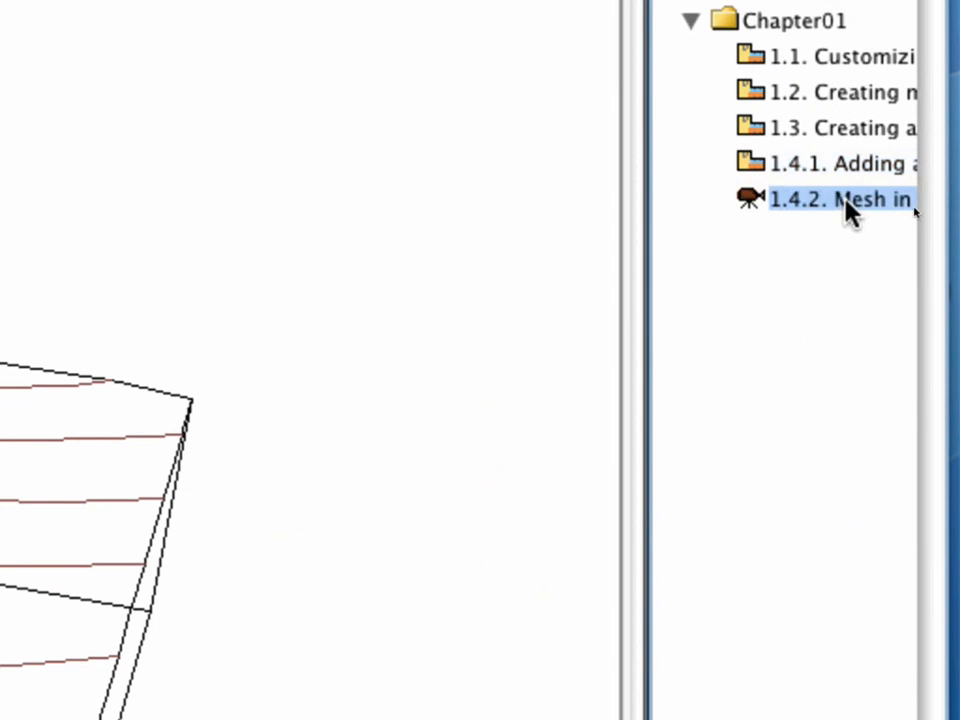